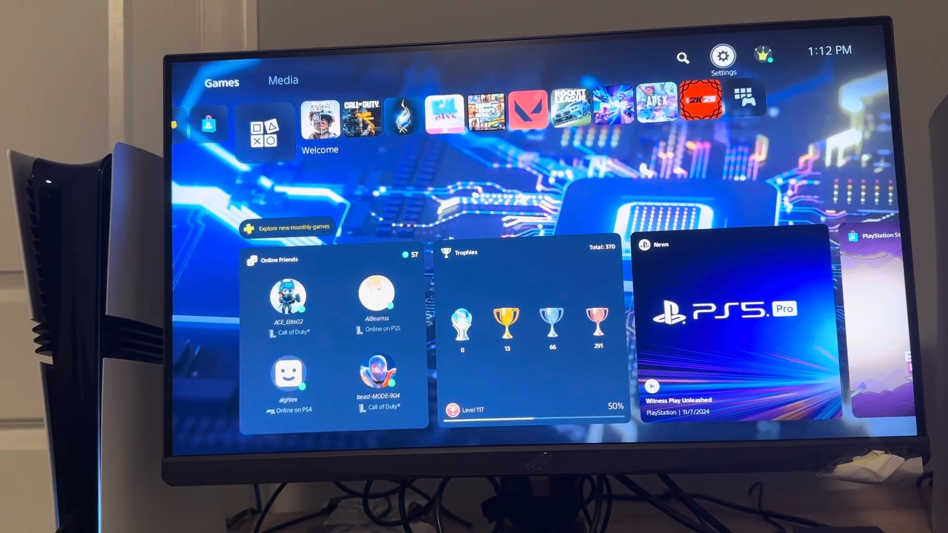
# - Go from the home screen into Settings and then the Network section
pyautogui.click(722, 55)
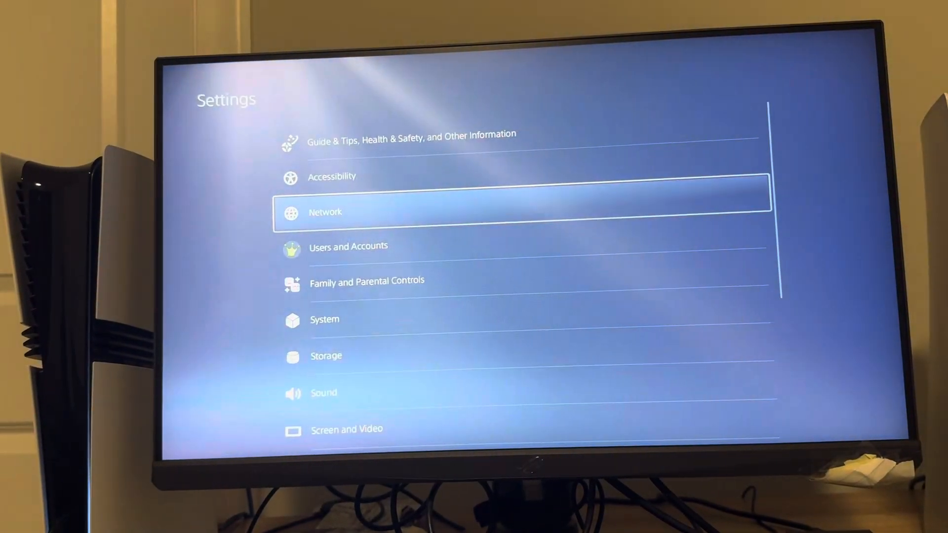
pyautogui.click(324, 212)
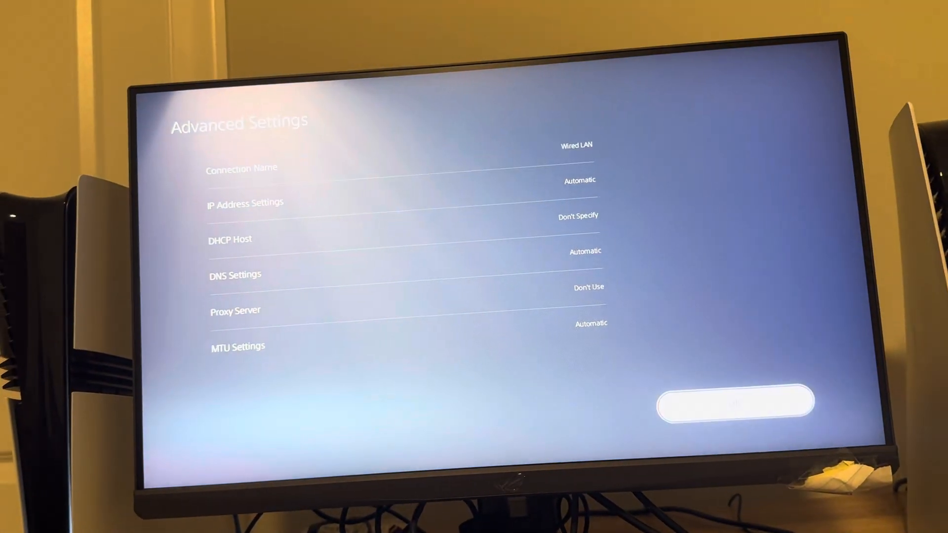
pyautogui.click(577, 217)
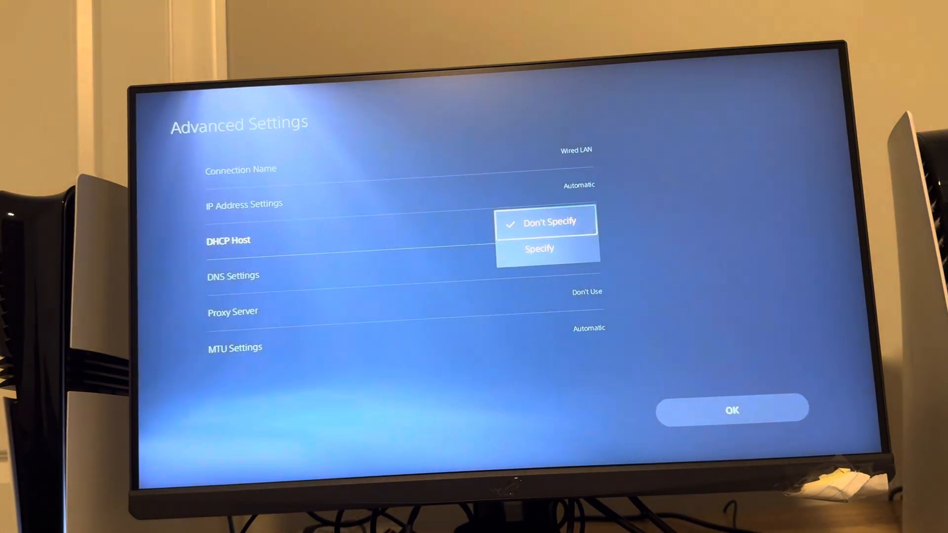
pyautogui.click(539, 248)
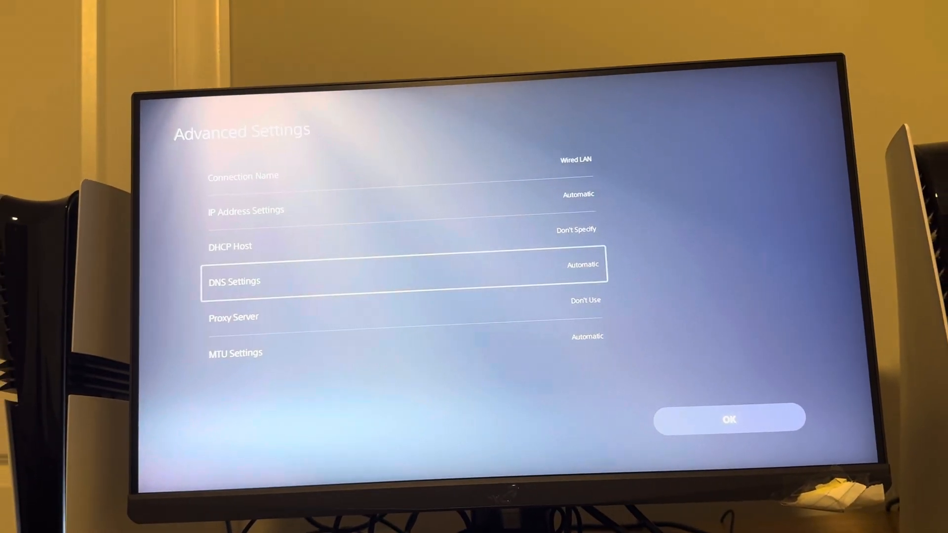
pyautogui.press('Down')
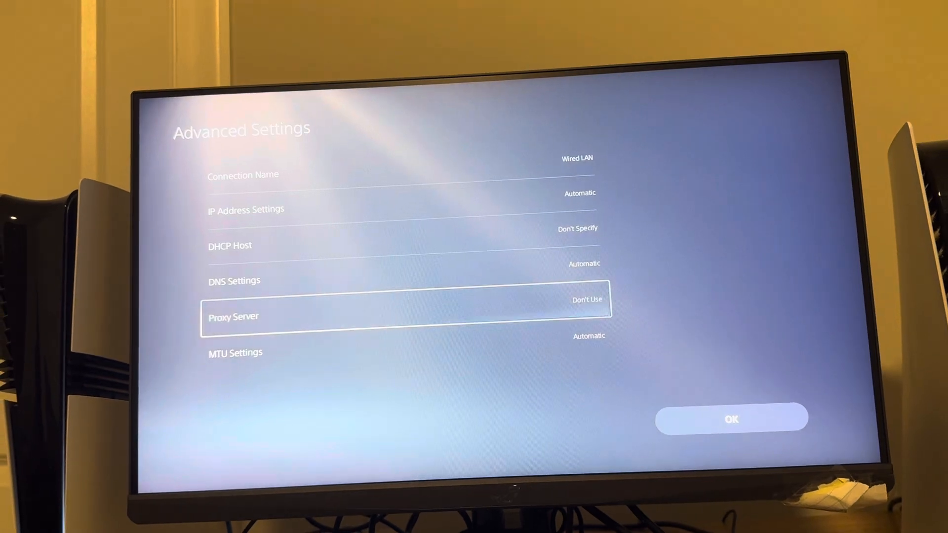